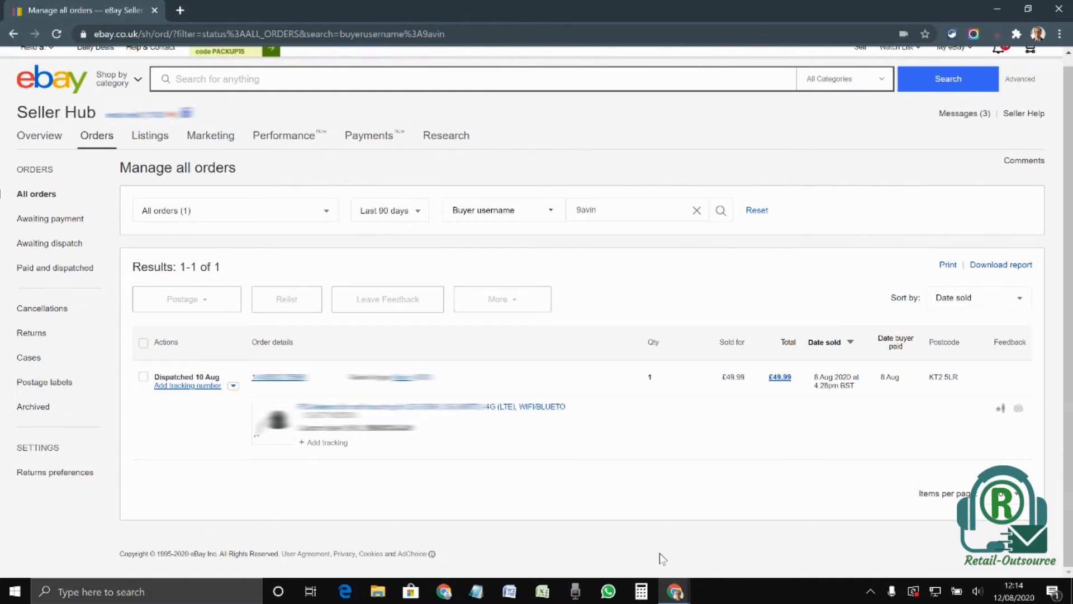
pyautogui.moveTo(601, 441)
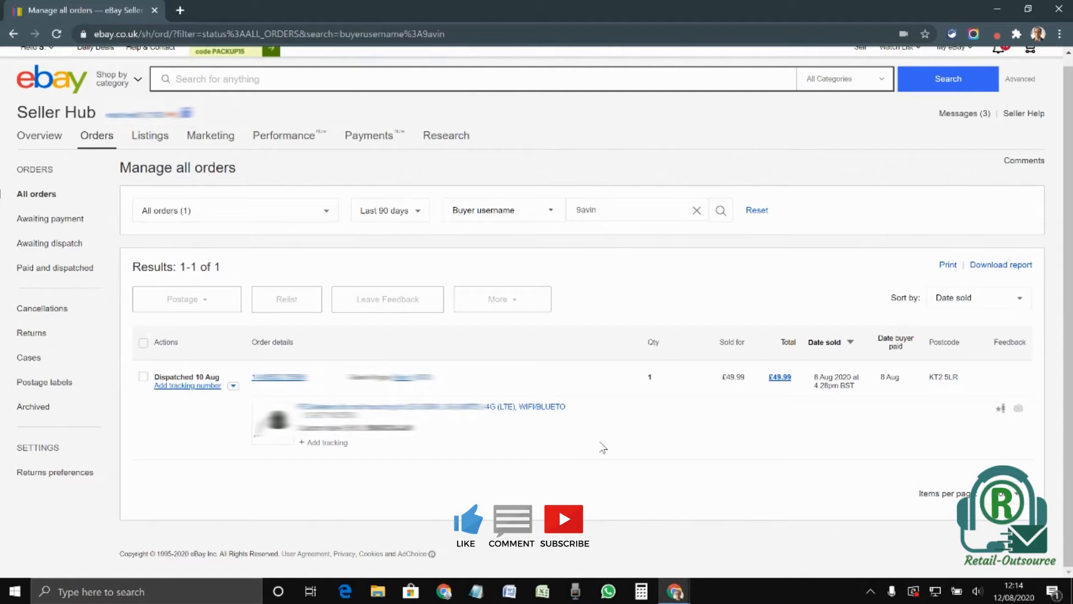
pyautogui.moveTo(606, 372)
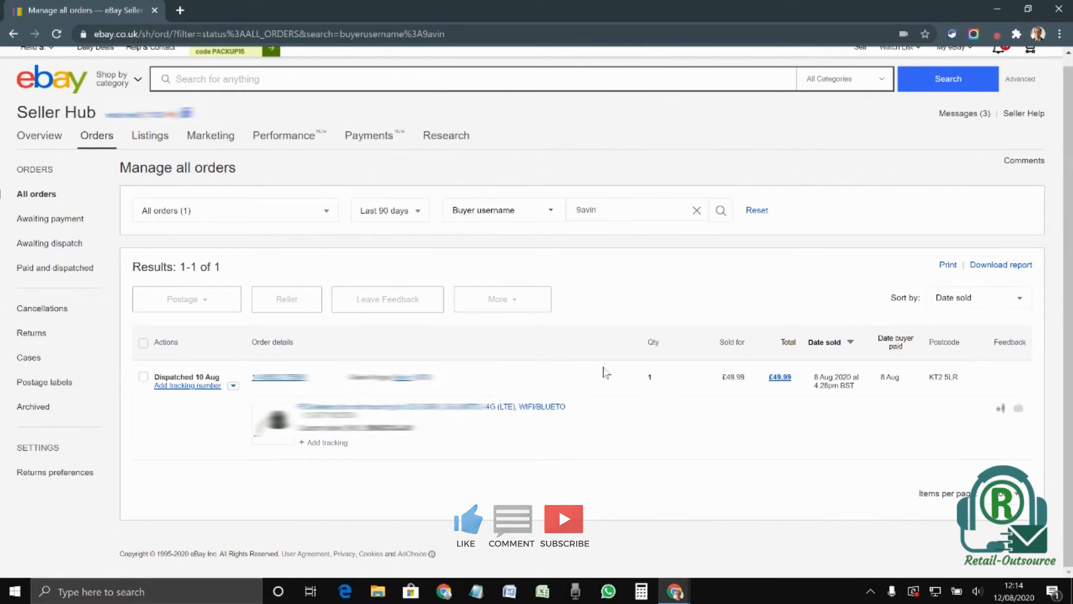
pyautogui.moveTo(656, 388)
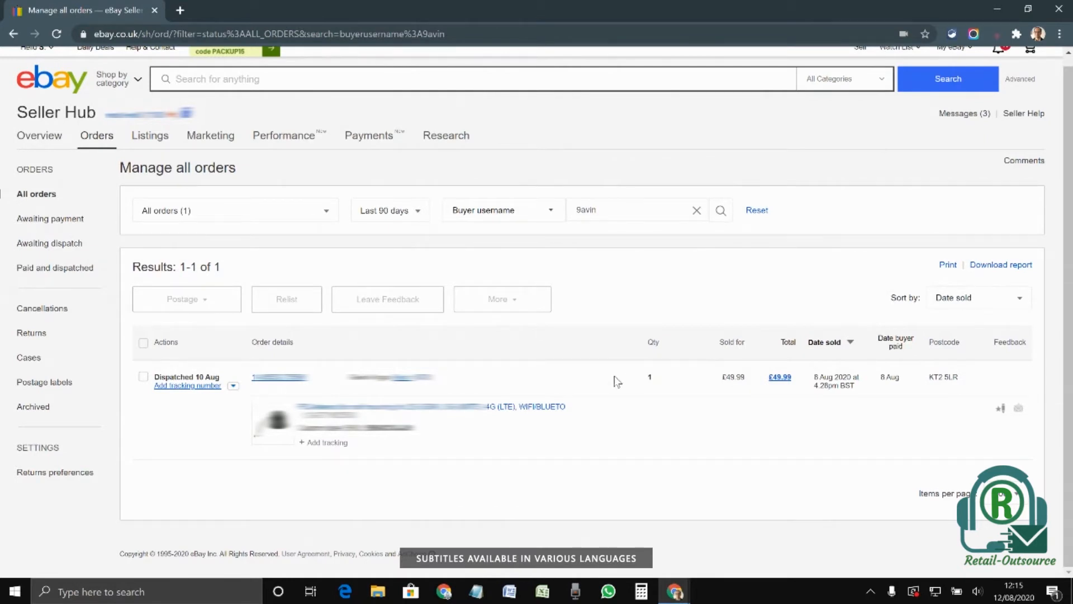
pyautogui.moveTo(421, 320)
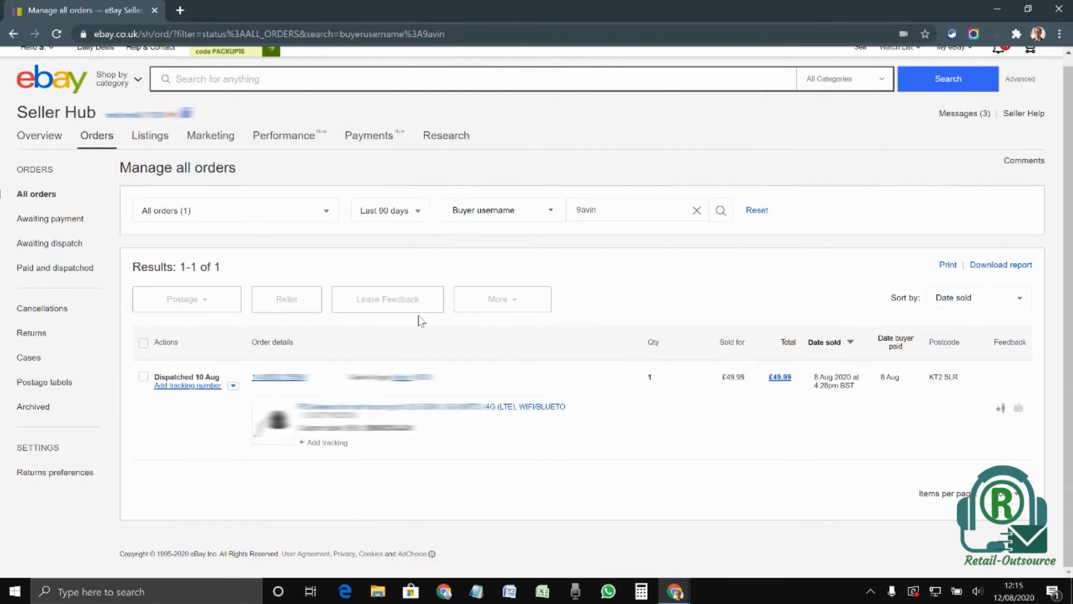
pyautogui.moveTo(278, 226)
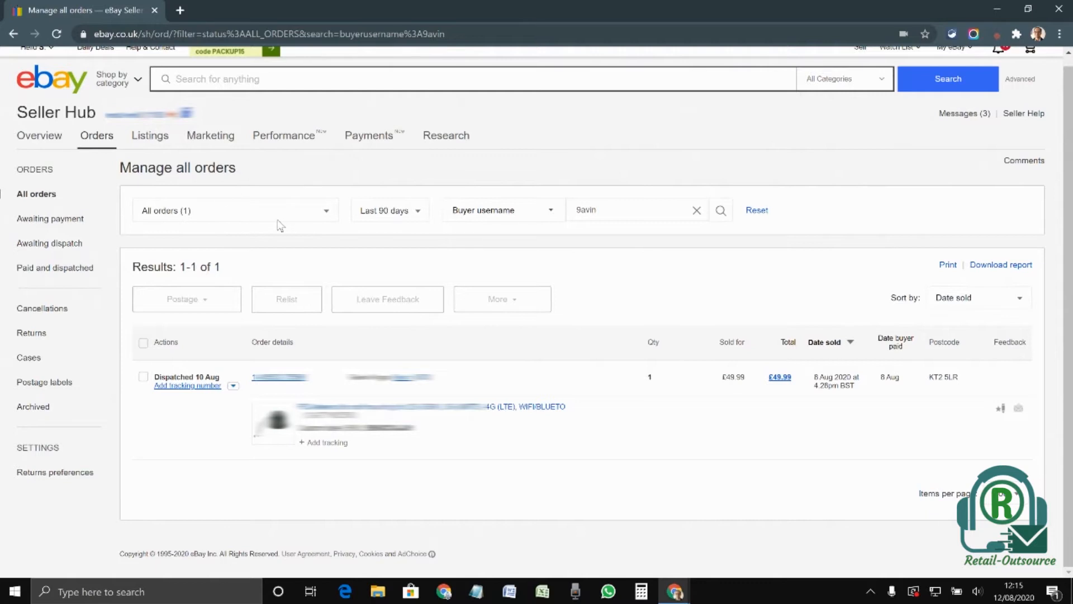
pyautogui.moveTo(87, 139)
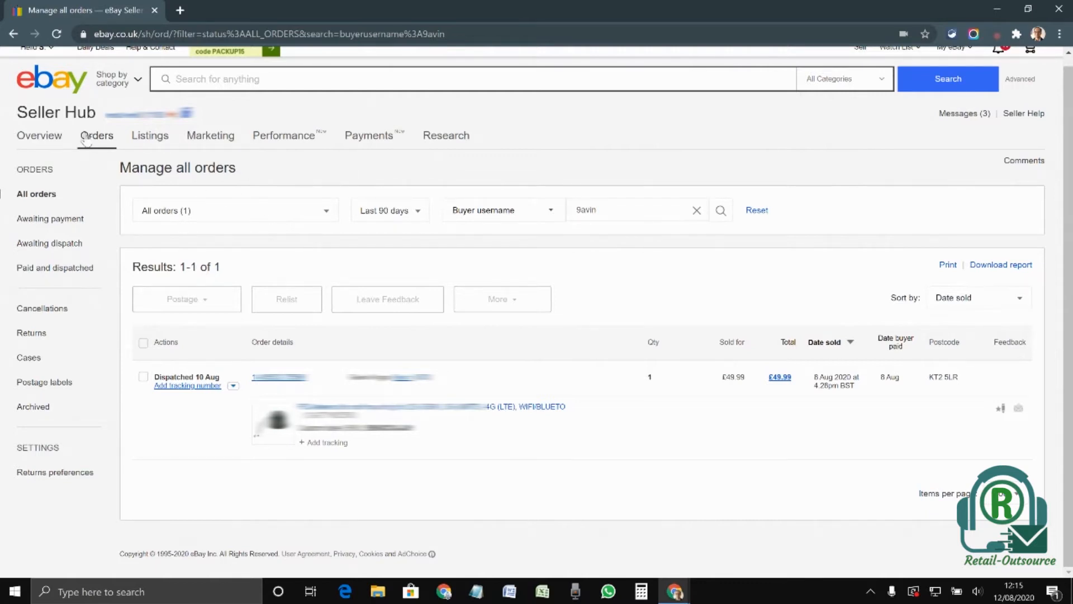
# - Open the dispatched order's payment details in a new browser tab
pyautogui.click(97, 134)
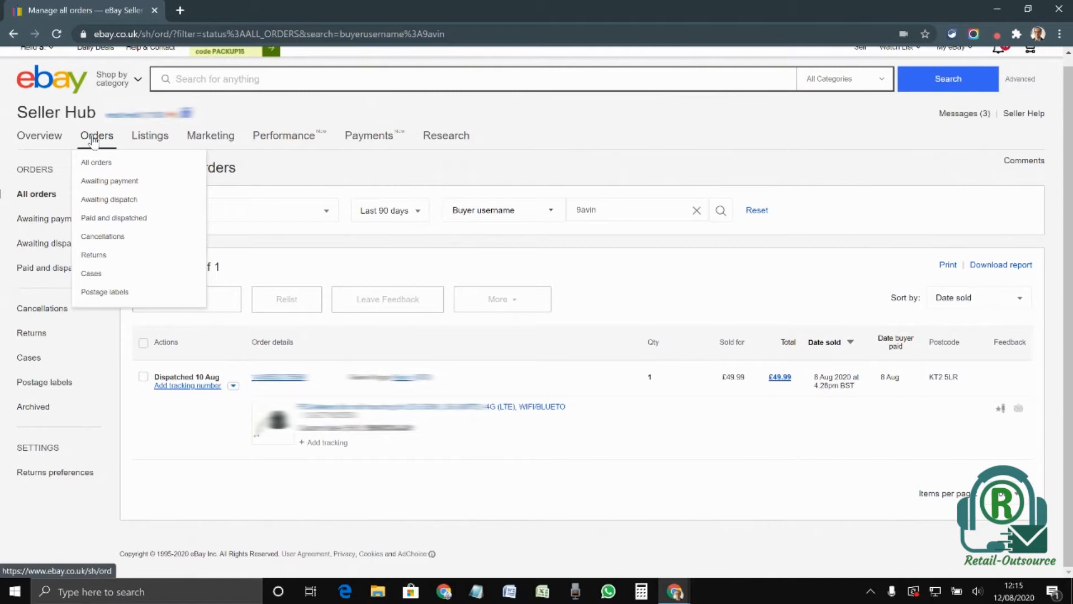
pyautogui.click(601, 236)
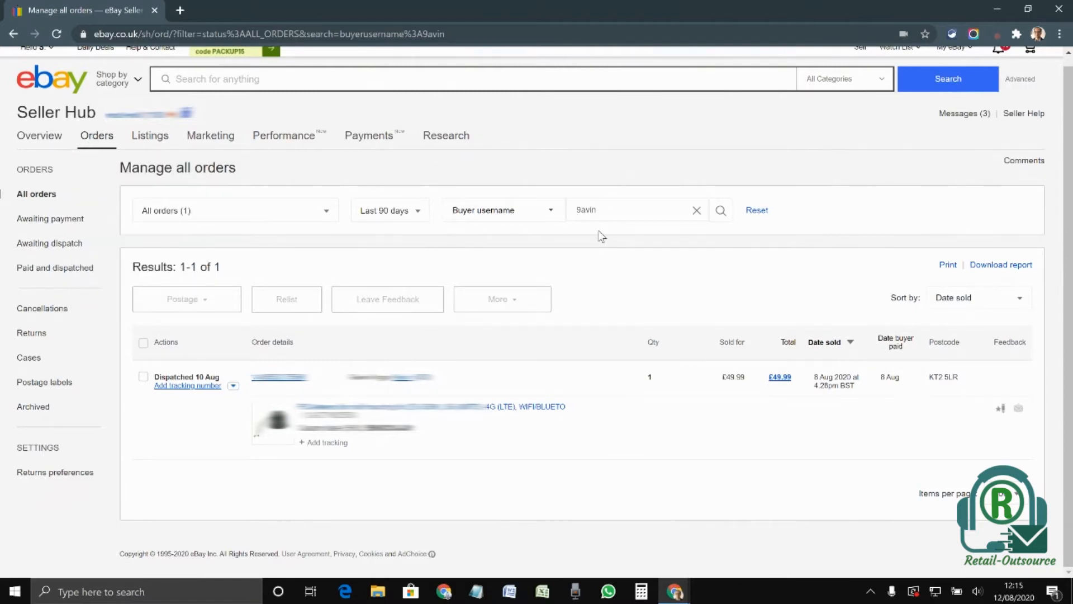
pyautogui.moveTo(232, 378)
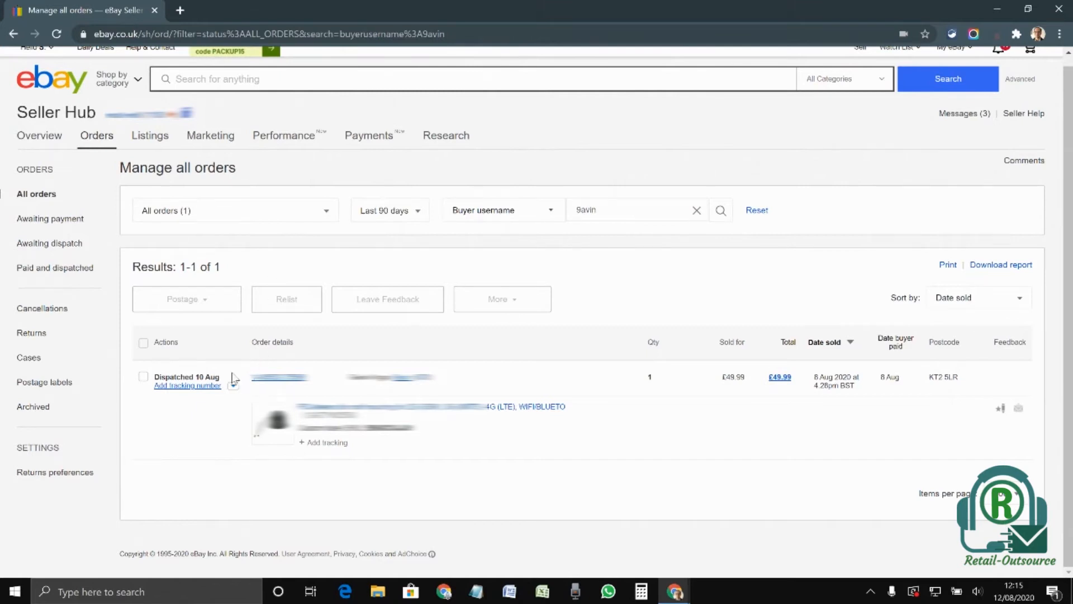
pyautogui.click(234, 376)
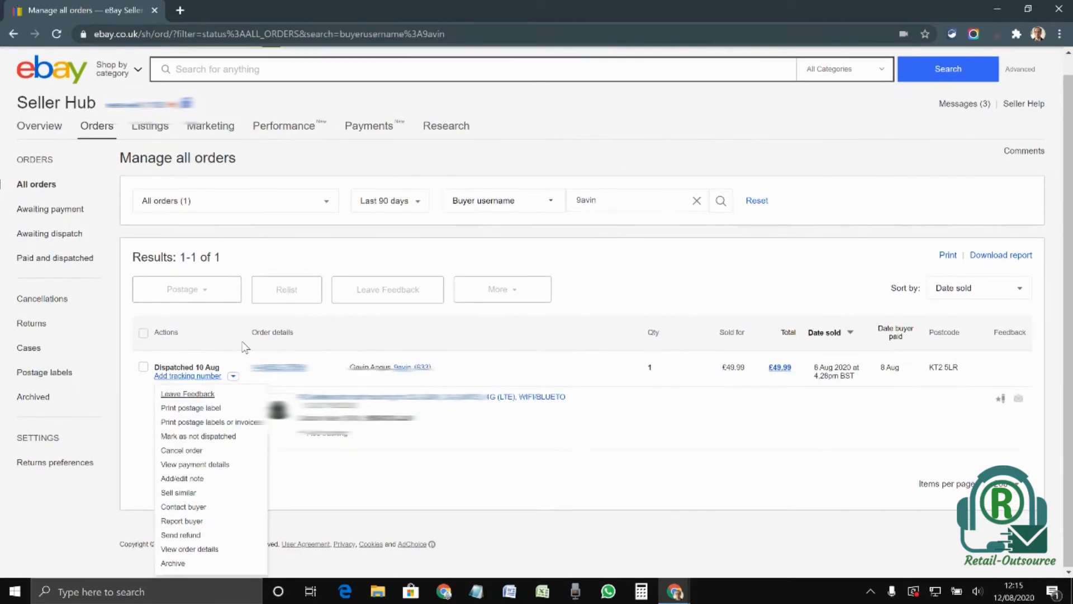
pyautogui.moveTo(197, 473)
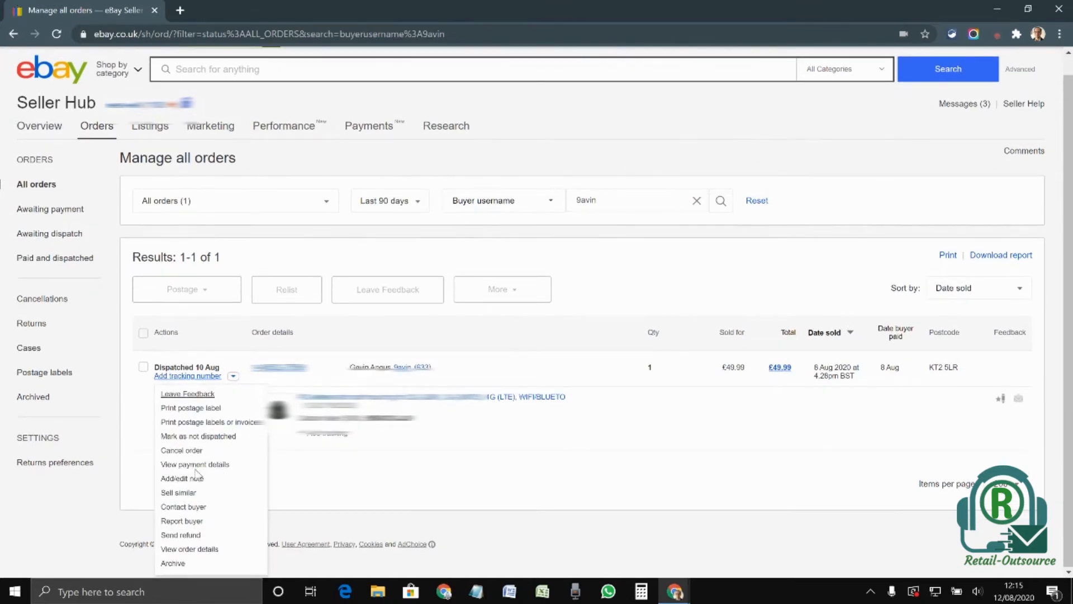
pyautogui.moveTo(195, 464)
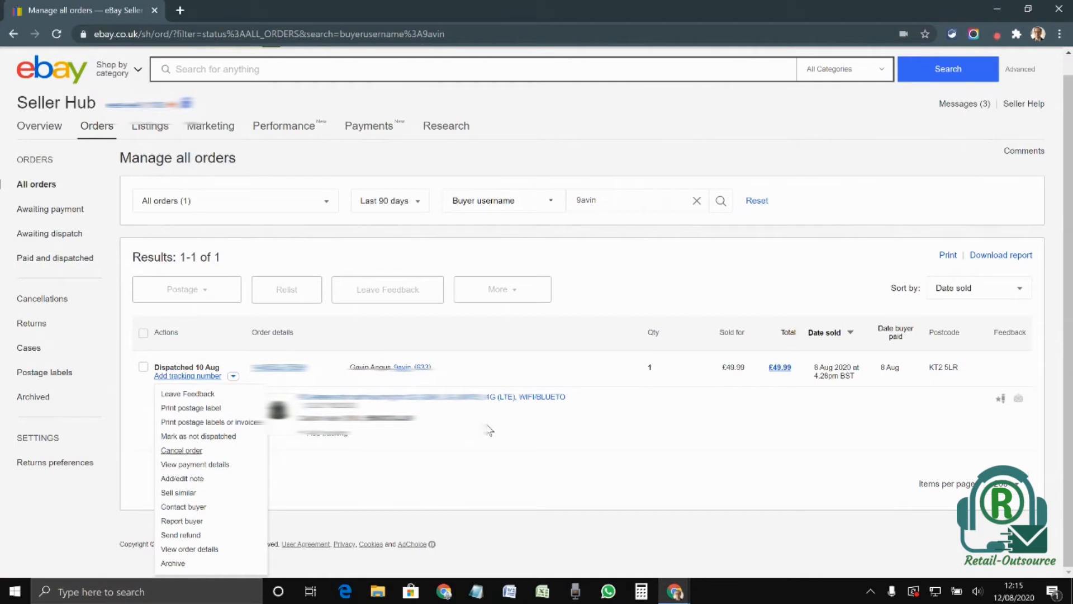
pyautogui.moveTo(199, 467)
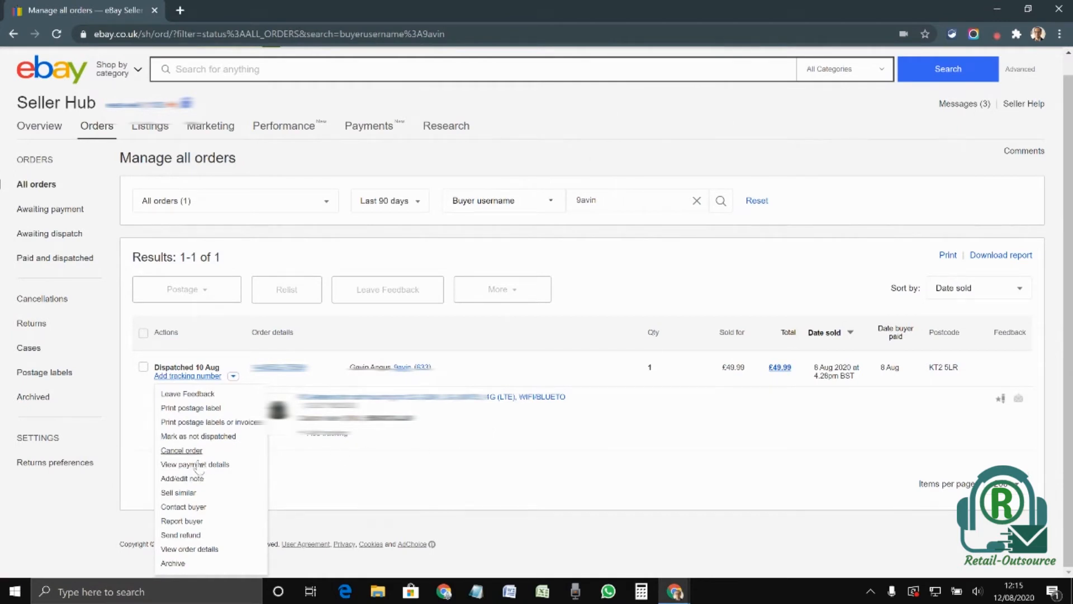
pyautogui.rightClick(196, 464)
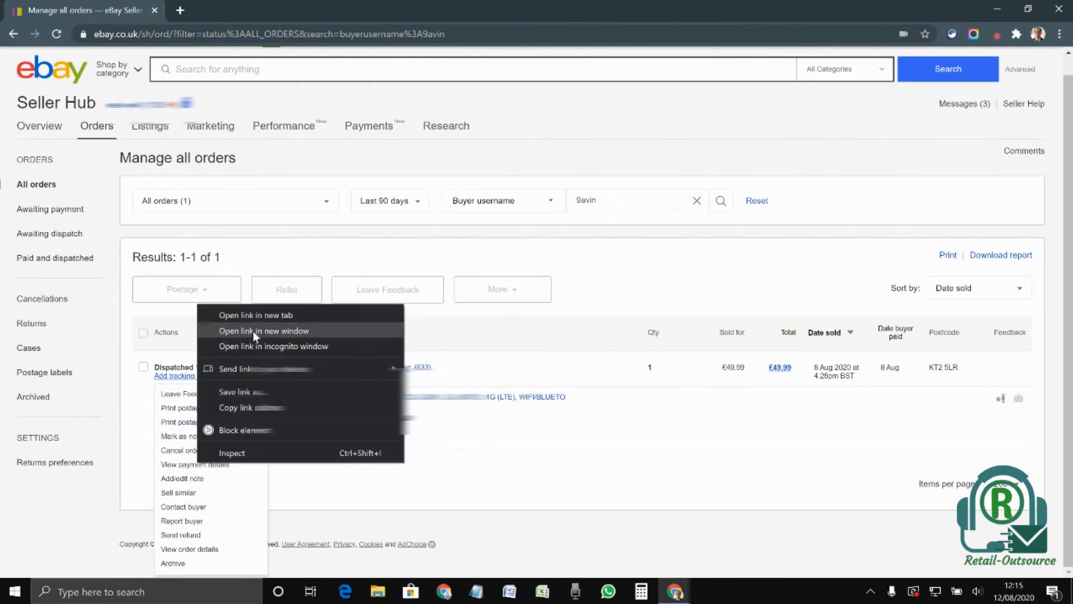
pyautogui.click(263, 330)
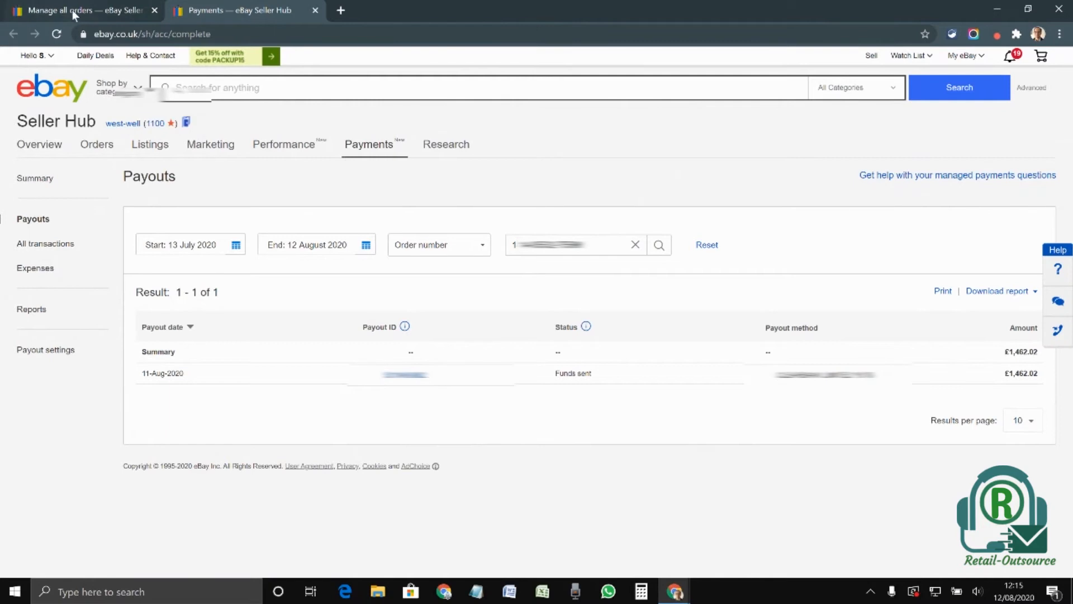
# - Return to the Manage all orders tab, leaving the payouts page open
pyautogui.click(79, 10)
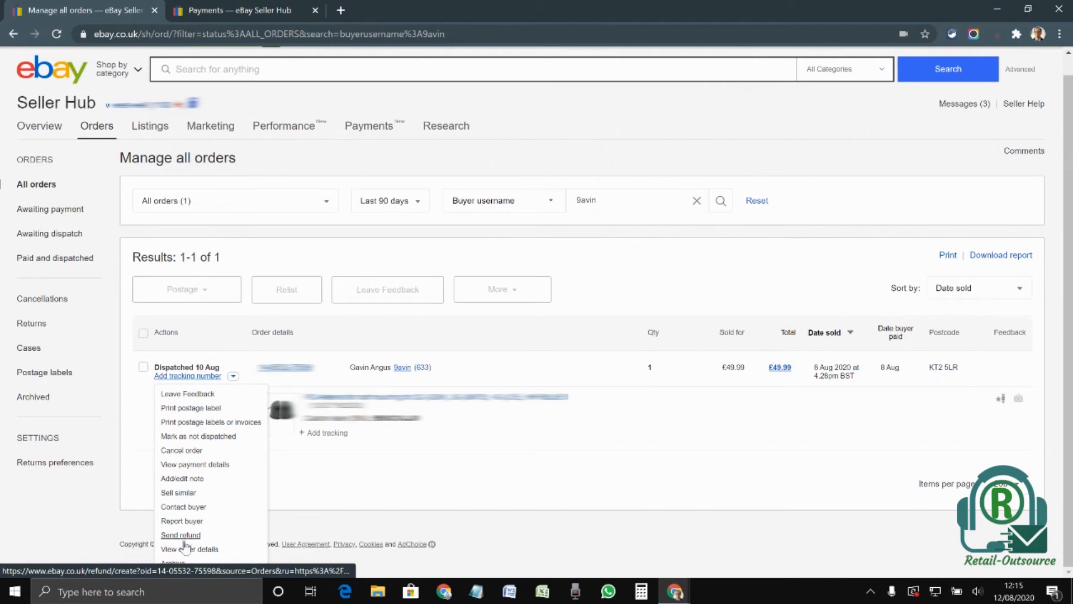
# - Choose Send refund from the £49.99 order's actions dropdown
pyautogui.click(180, 535)
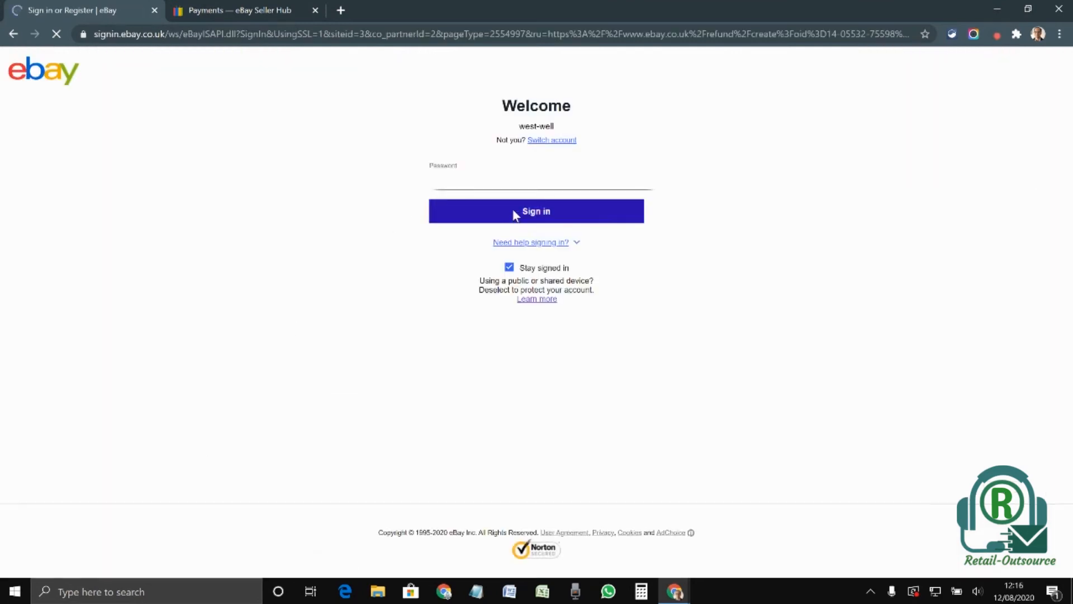
# - Enter the password on the Welcome page and sign in to reach the refund page
pyautogui.click(536, 211)
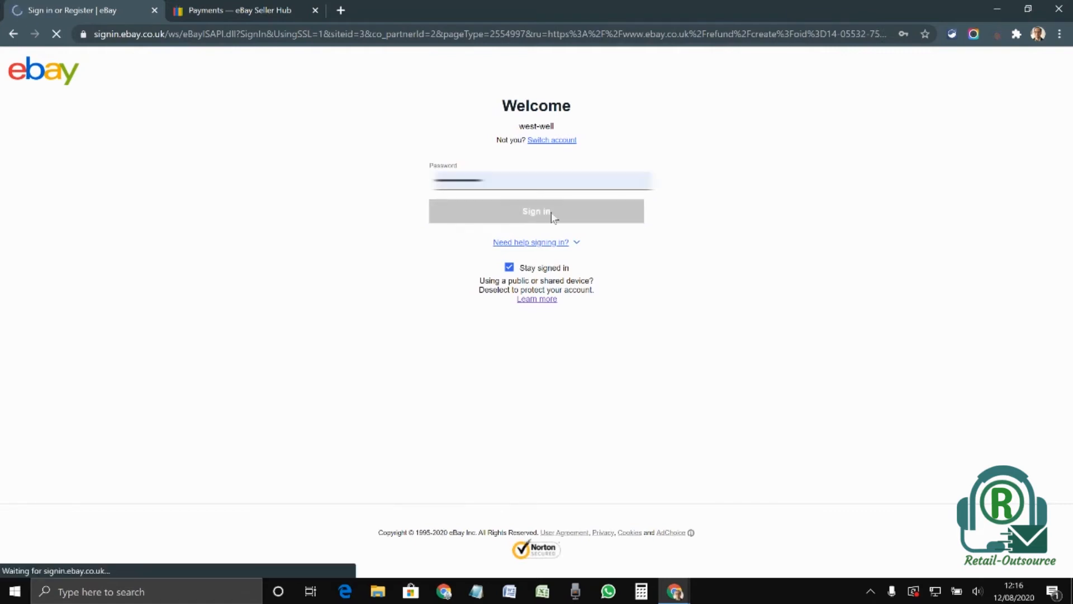
pyautogui.click(536, 211)
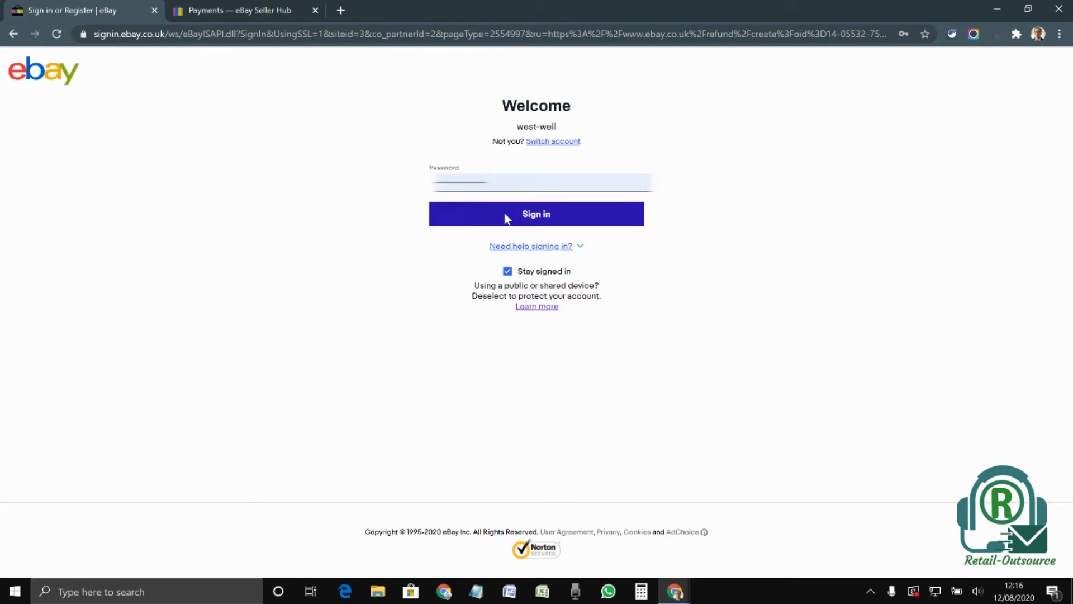
pyautogui.click(536, 213)
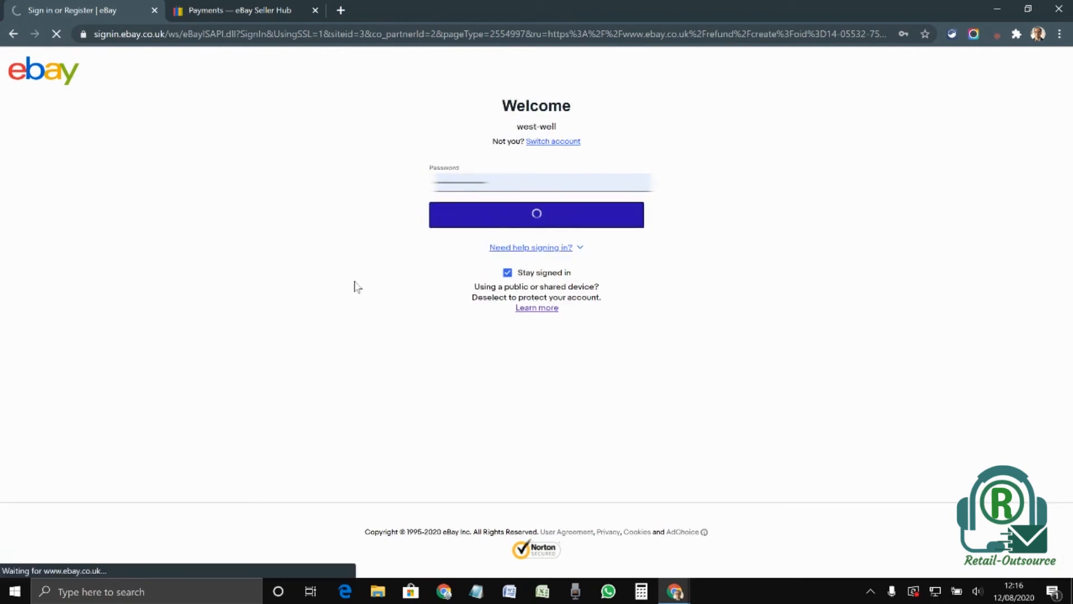
pyautogui.click(536, 214)
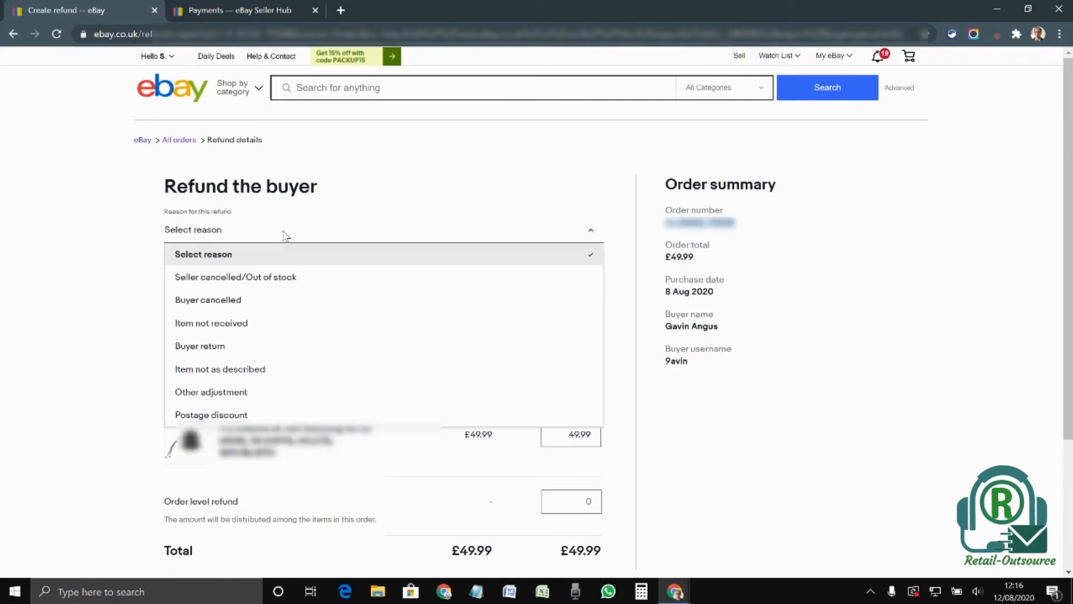
pyautogui.moveTo(274, 299)
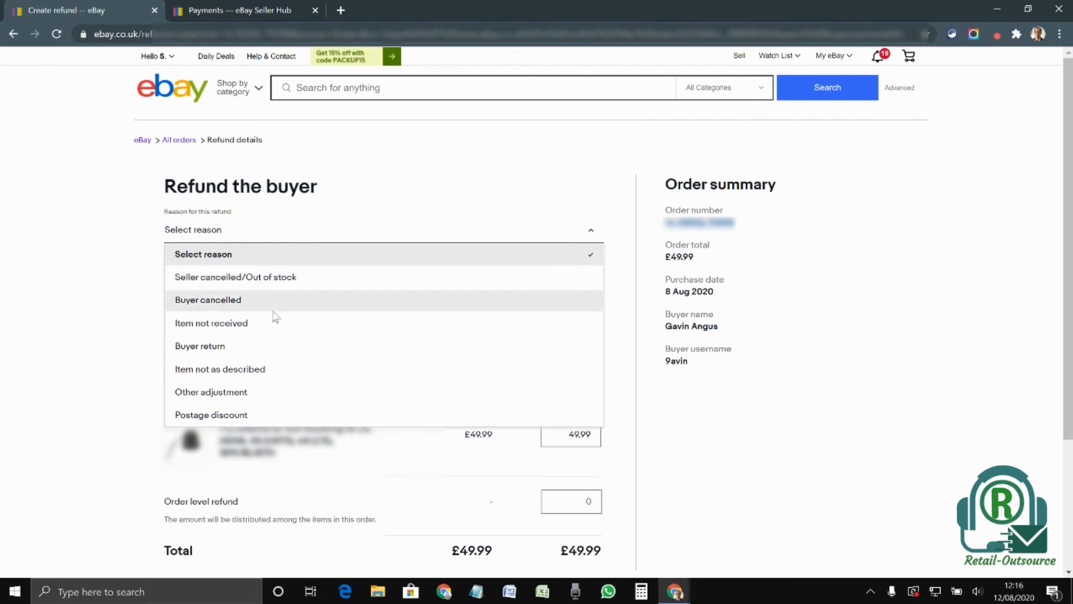
# - Select Buyer return as the reason for the full £49.99 refund and review it
pyautogui.scroll(-3)
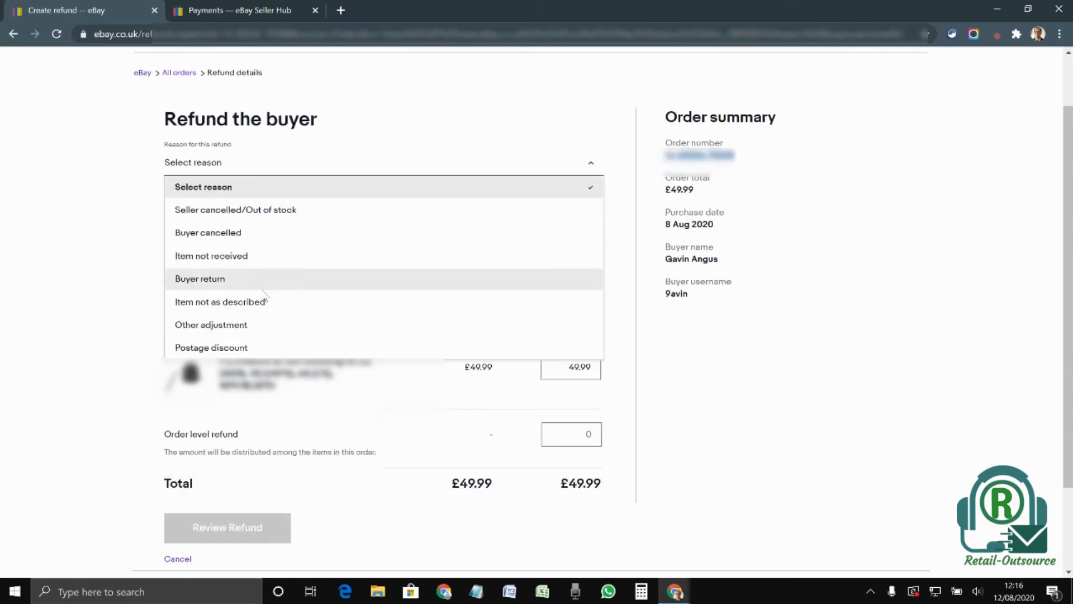
pyautogui.click(199, 278)
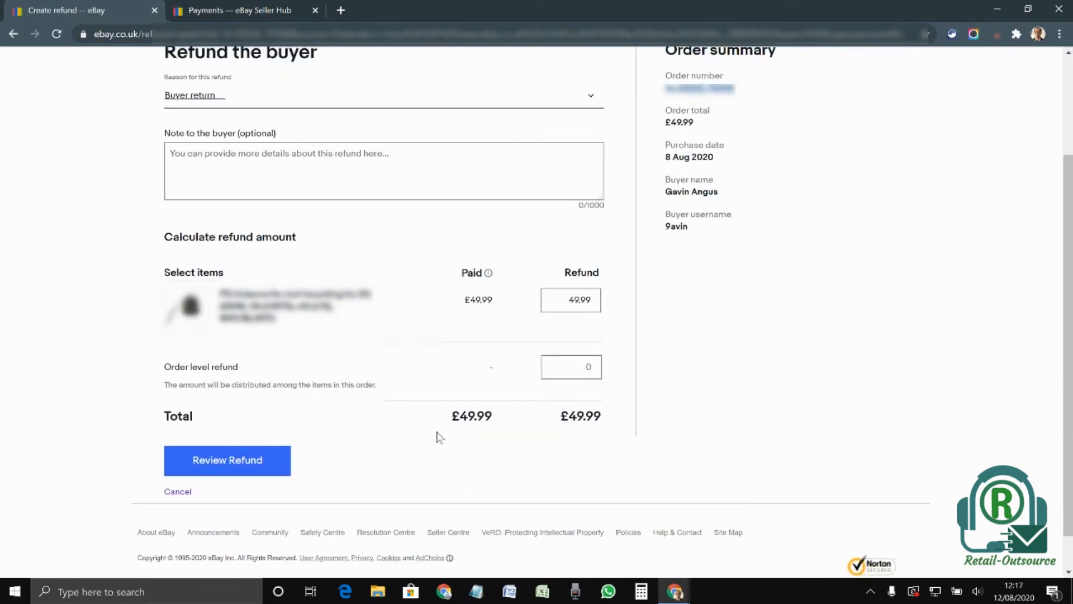
pyautogui.click(227, 460)
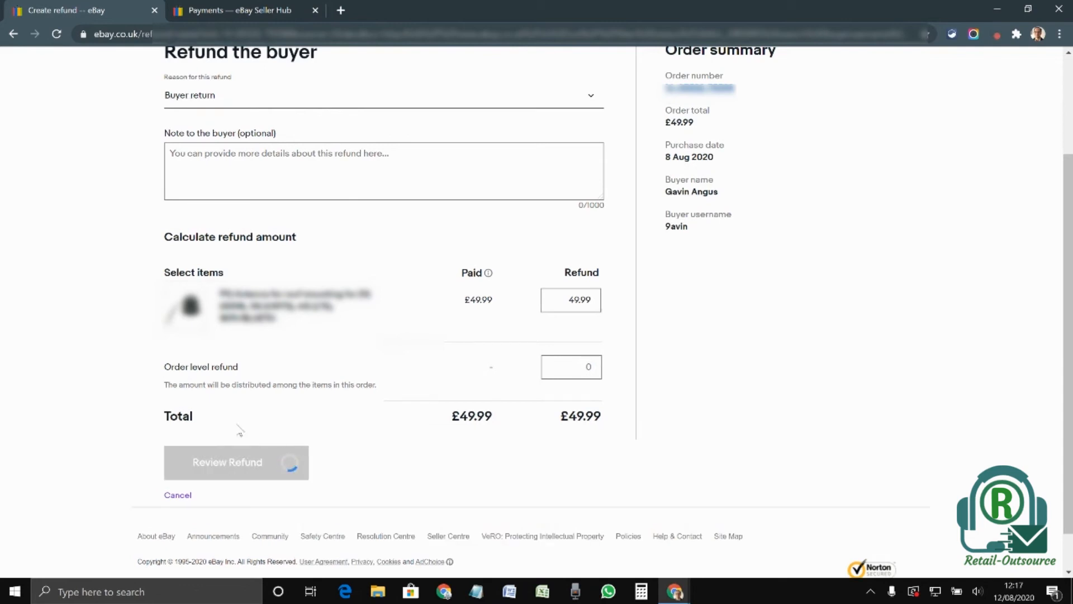
# - Check the £49.99 refund summary and send the refund to the buyer
pyautogui.click(228, 461)
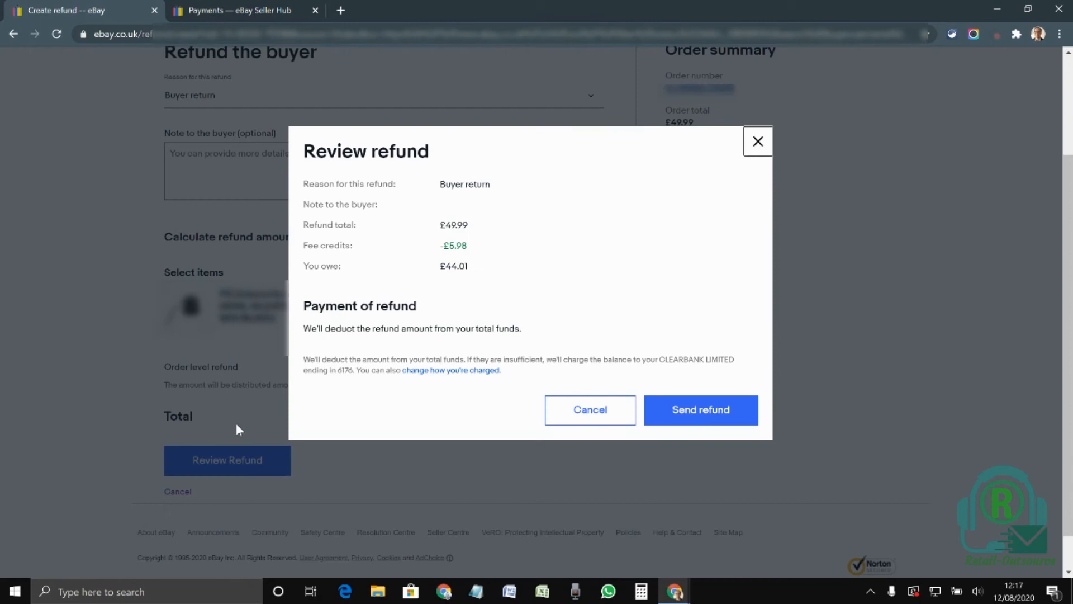
pyautogui.moveTo(541, 283)
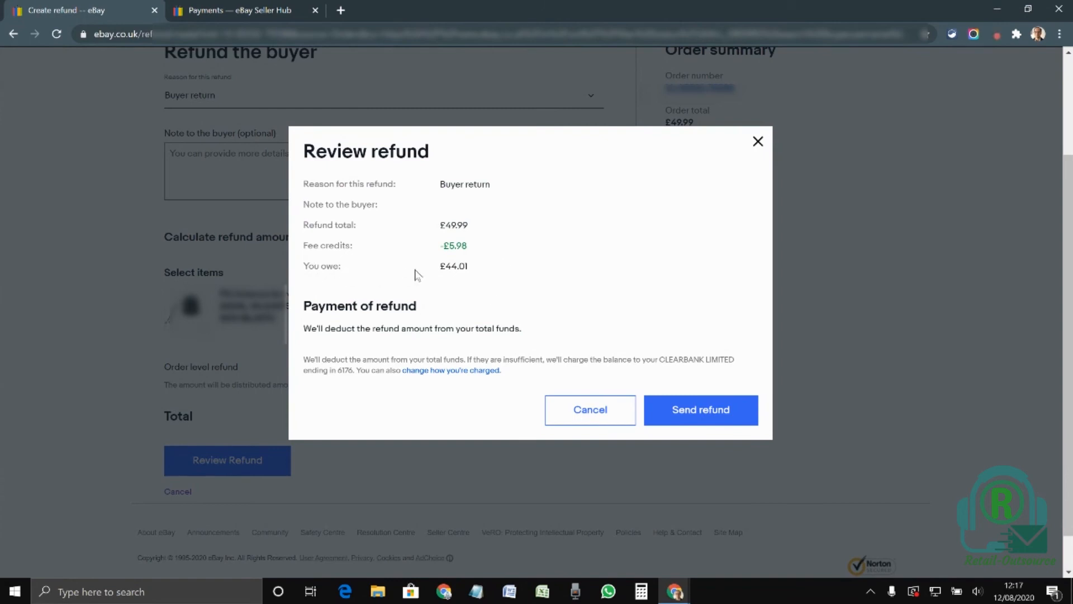
pyautogui.moveTo(433, 255)
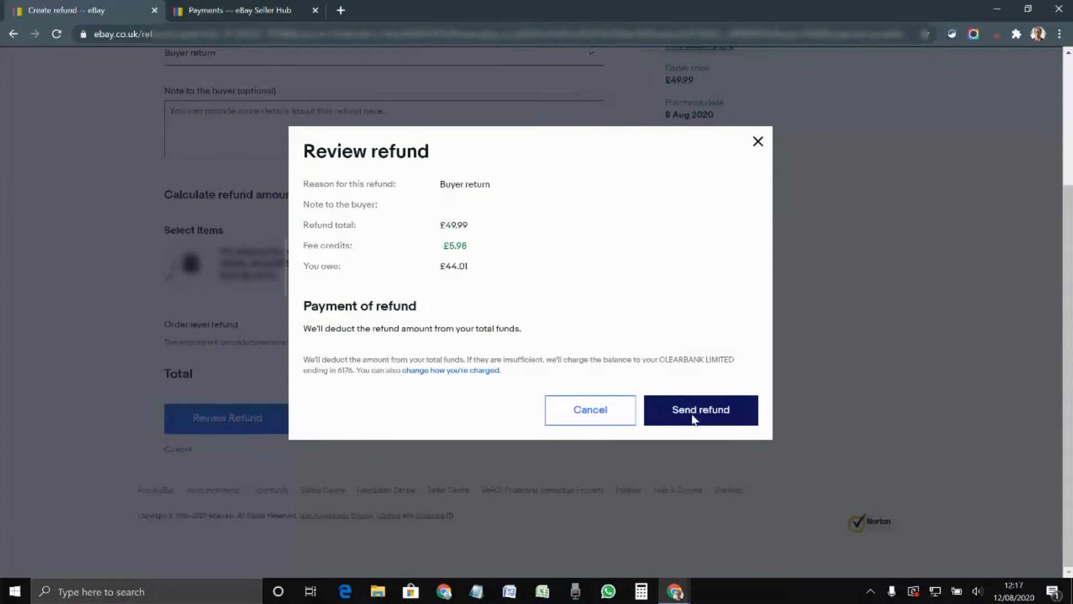
pyautogui.click(700, 409)
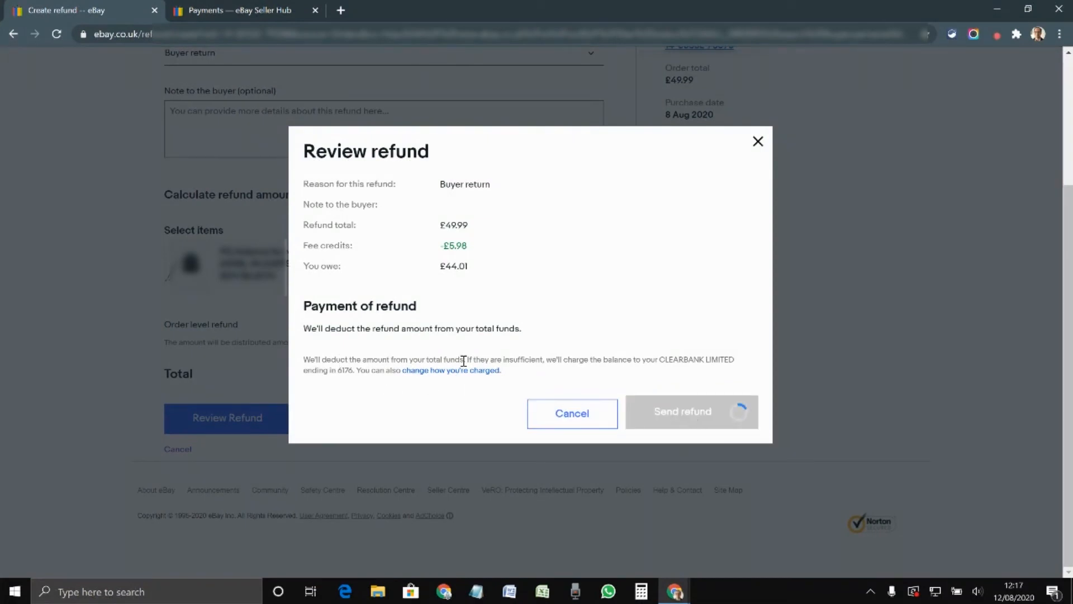
pyautogui.click(683, 410)
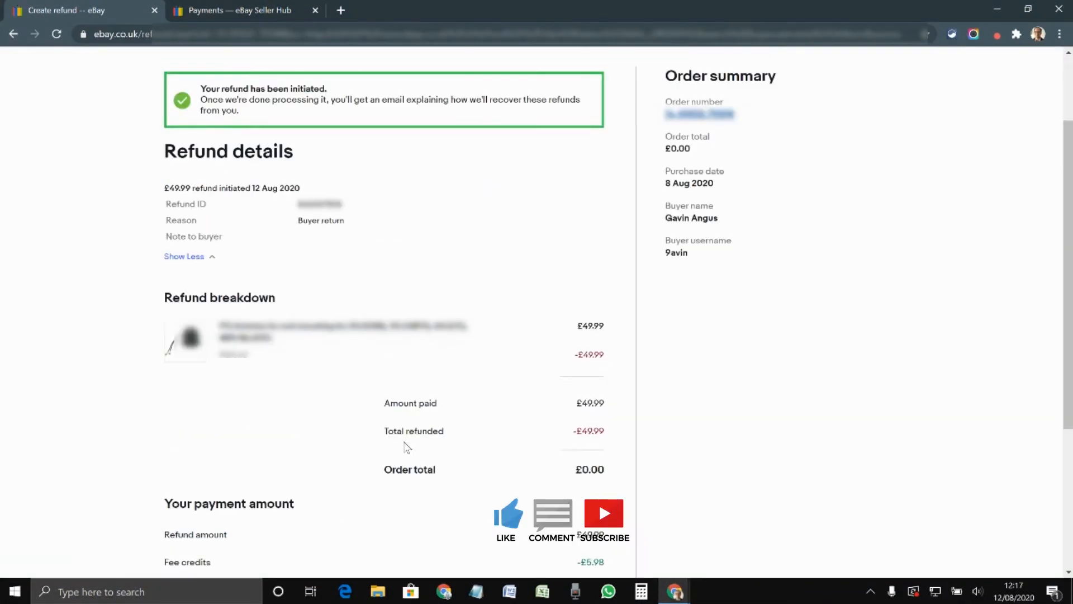